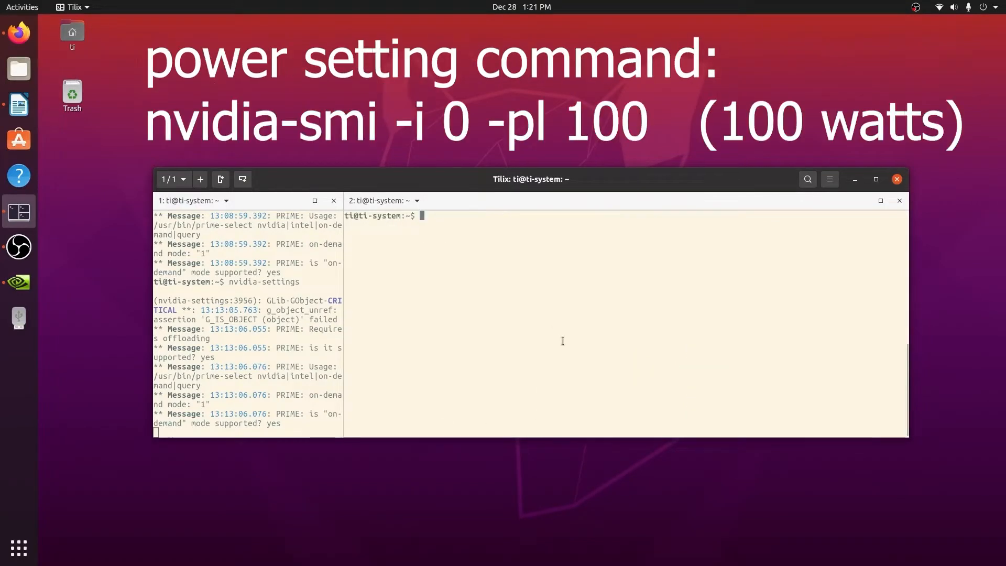
Step: Cap GPU 0's power limit at 100 W with nvidia-smi, rerunning it with sudo
text(nvidia-smi -i 0 -pl 100)
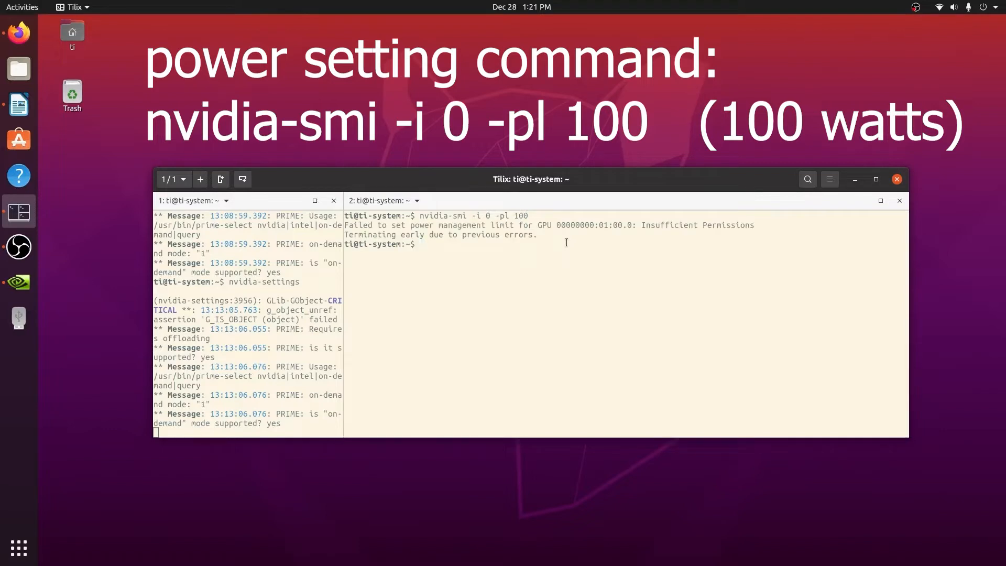
text(sudo !!)
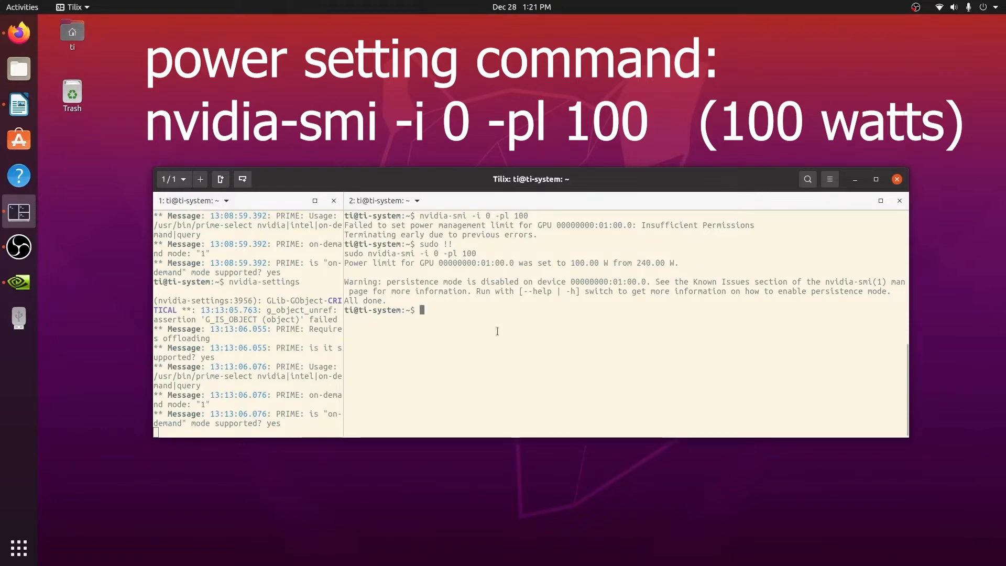
Step: Run nvidia-smi and scroll the report to confirm the 100 W power cap
text(nvidia-)
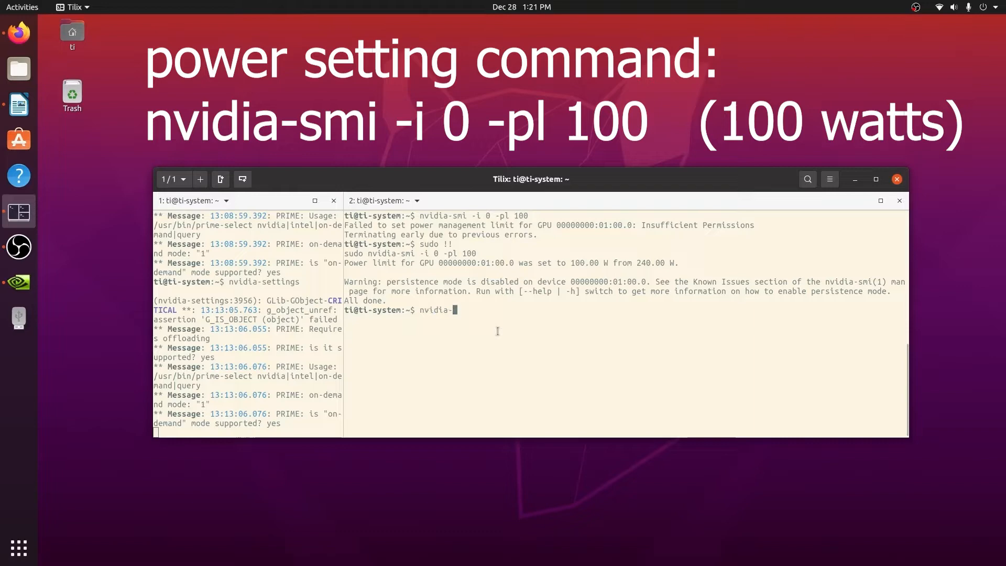
key(Return)
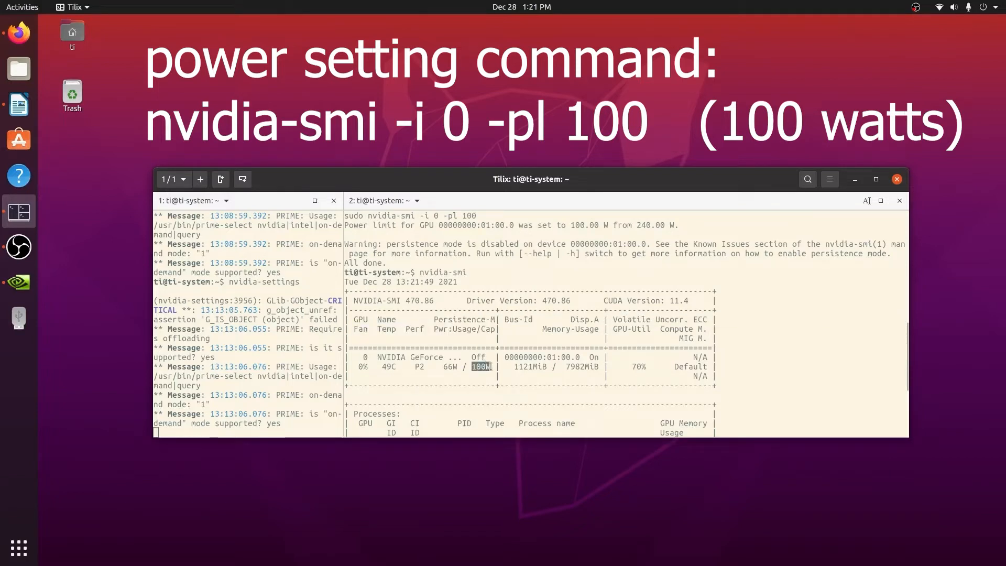
scroll(down, 3)
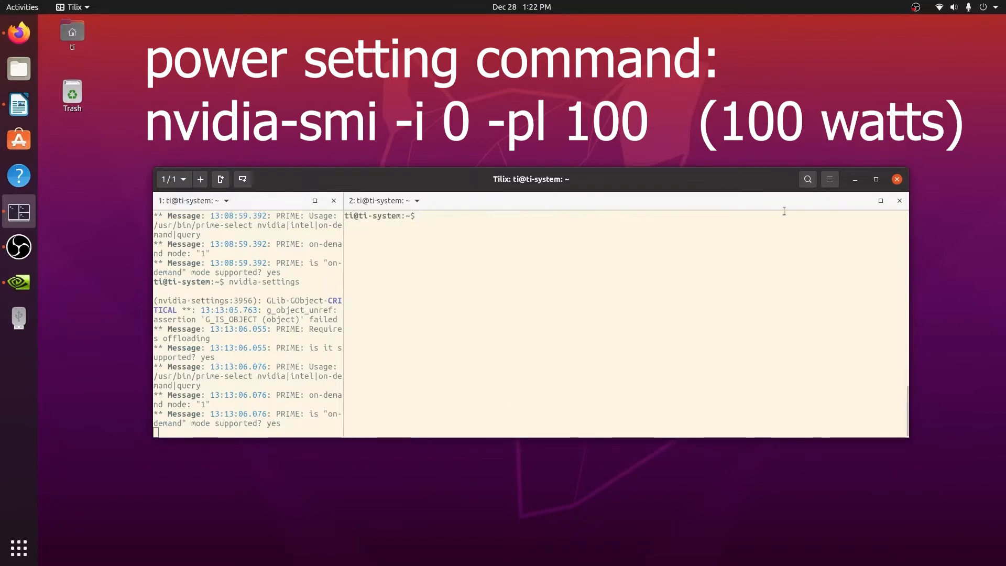
mouse_move(597, 295)
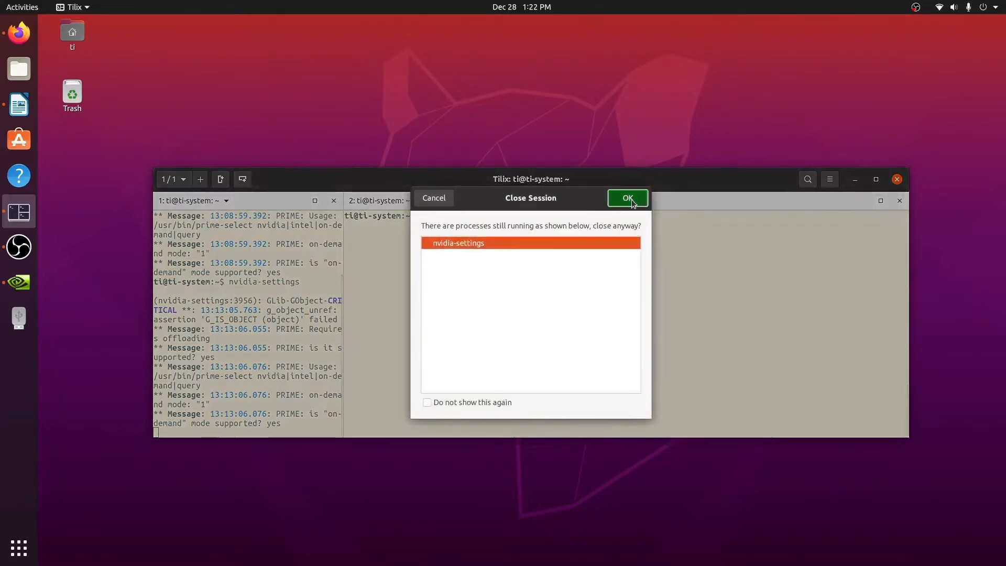
Step: Close the session running nvidia-settings and the empty xorg.conf editor window
click(627, 198)
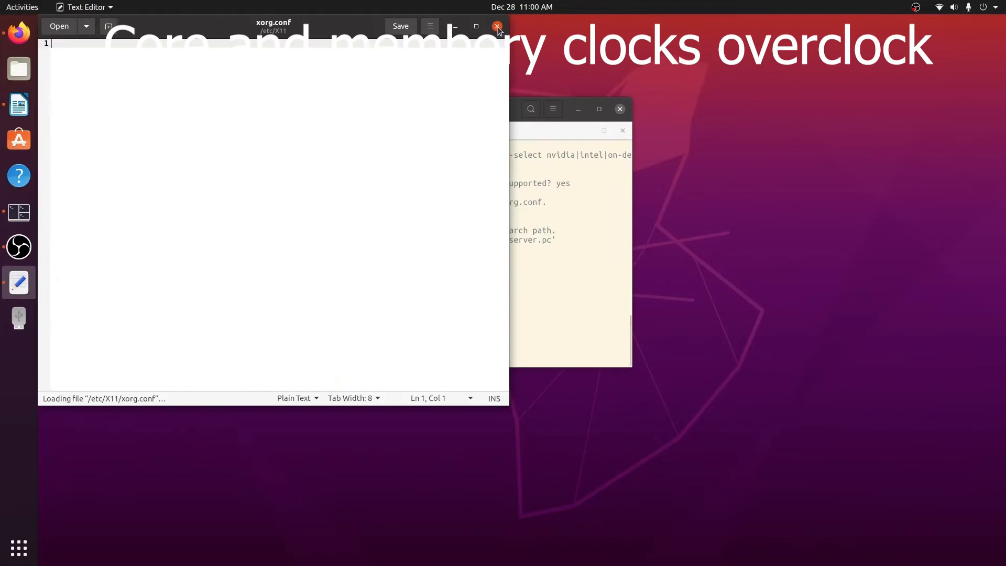
click(497, 26)
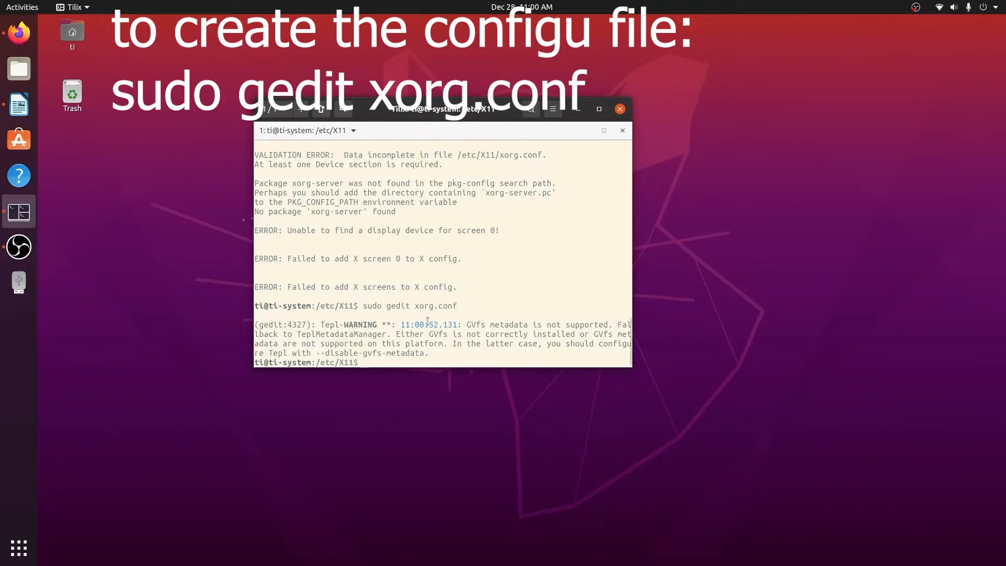
Step: Regenerate xorg.conf with sudo nvidia-xconfig and open it in gedit with sudo
text(sudo nv)
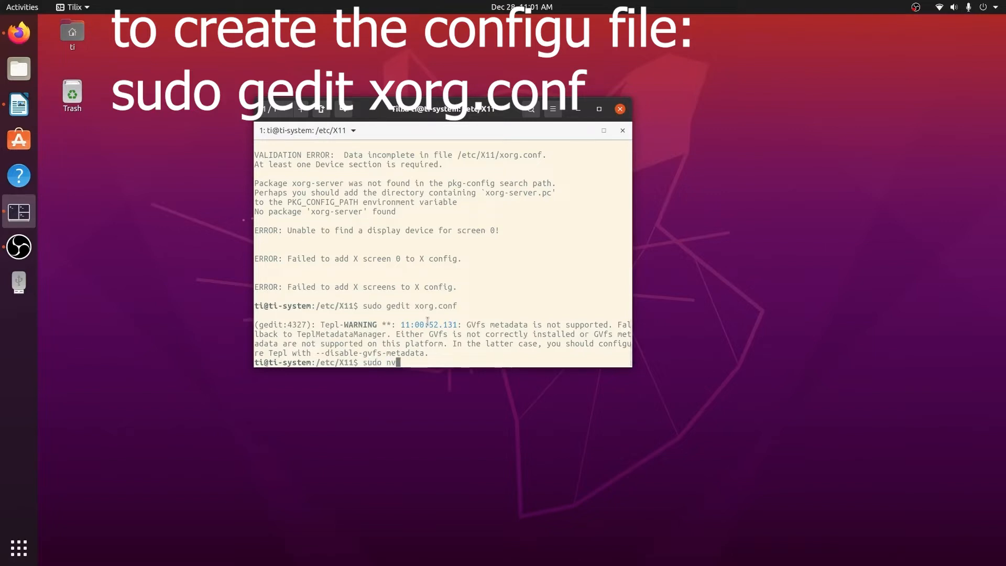
text(idia-xconfi)
text(sudo)
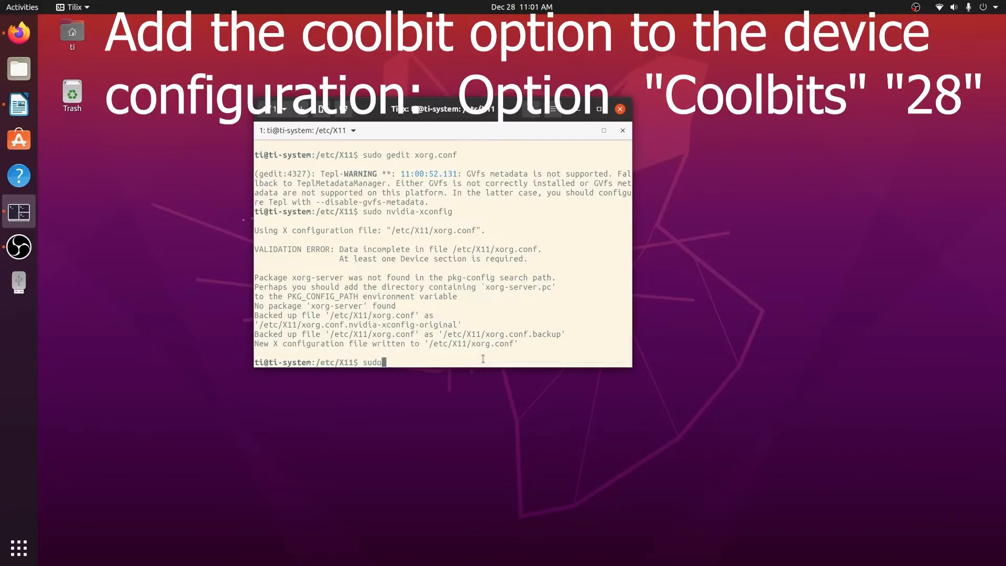
text(gedit)
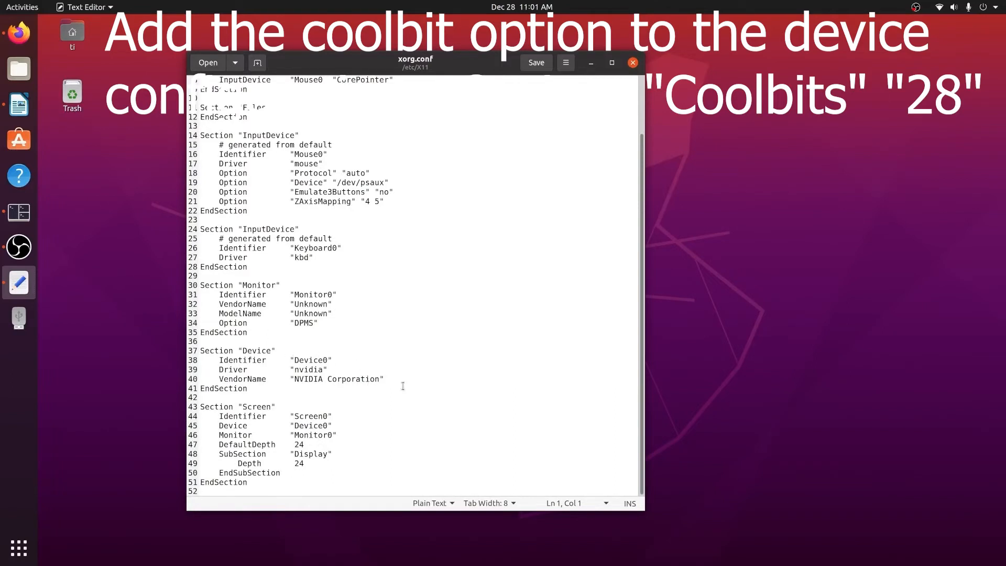
Step: Select the Coolbits "28" and AllowEmptyInitialConfiguration option lines for the Device section
drag(213, 360, 383, 378)
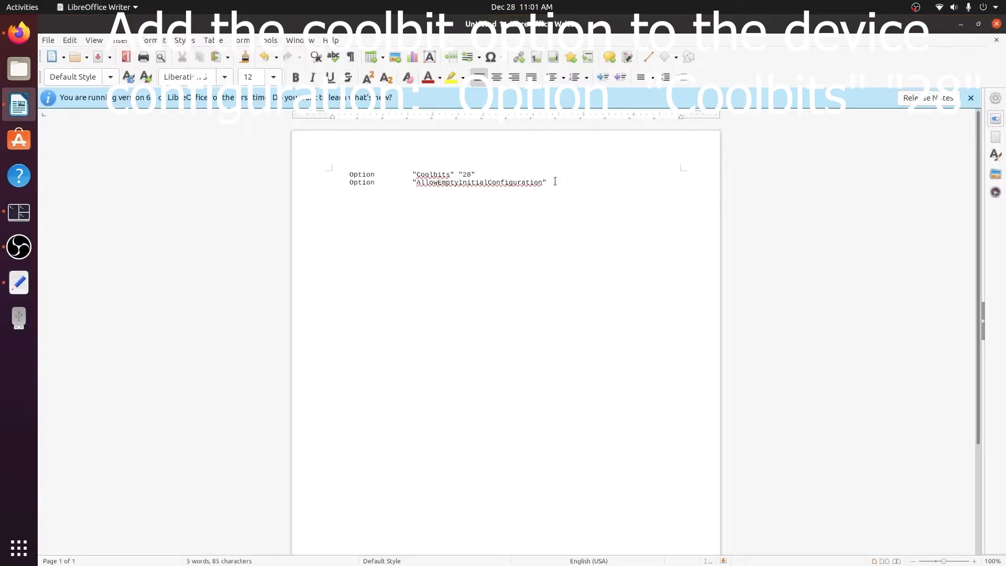
drag(351, 174, 547, 182)
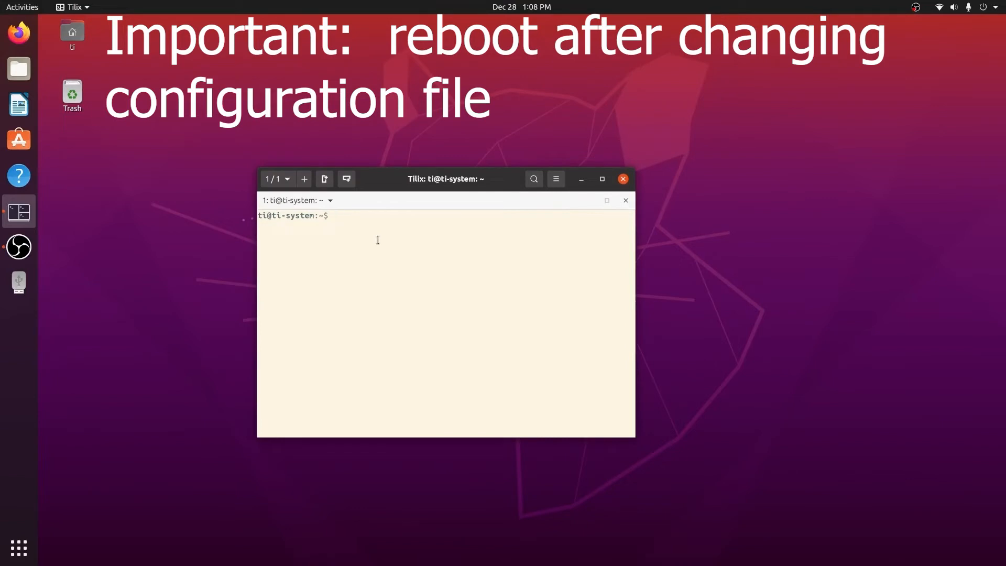
Step: Start nvidia-settings from the terminal prompt
text(n)
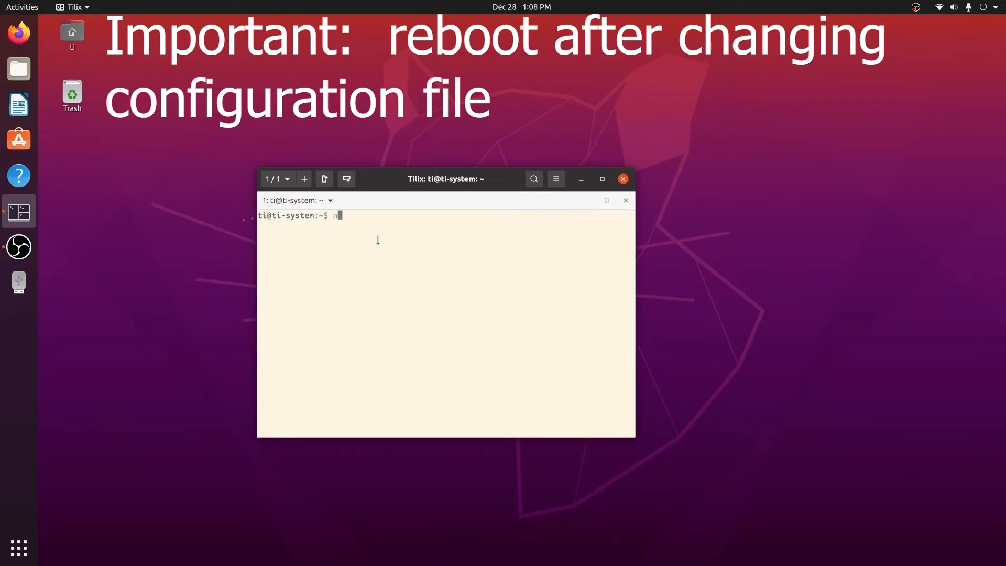
text(vidia-settings)
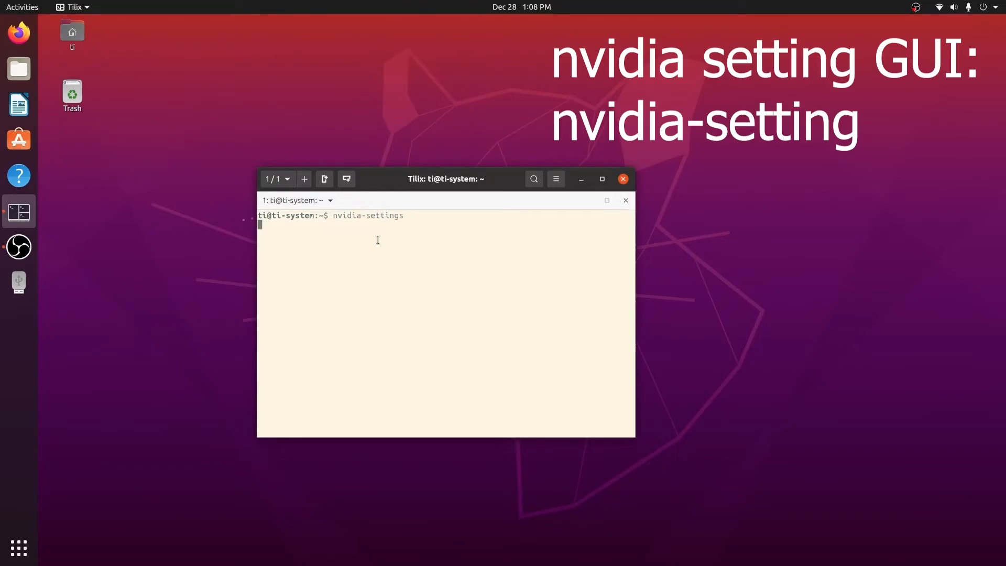
key(Return)
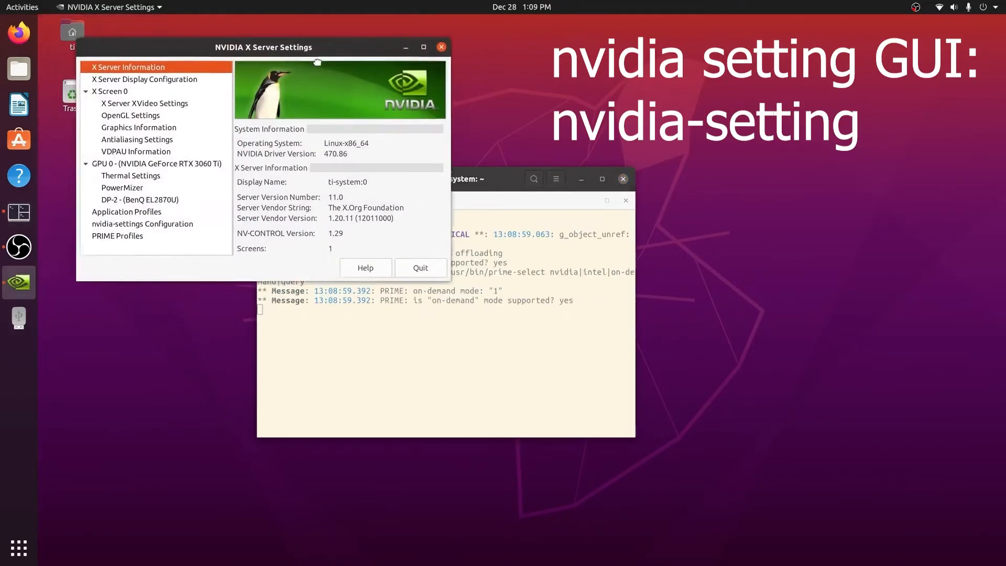
Step: Move the settings window, view GPU 0 Thermal Settings, then show PowerMizer
drag(263, 47, 345, 86)
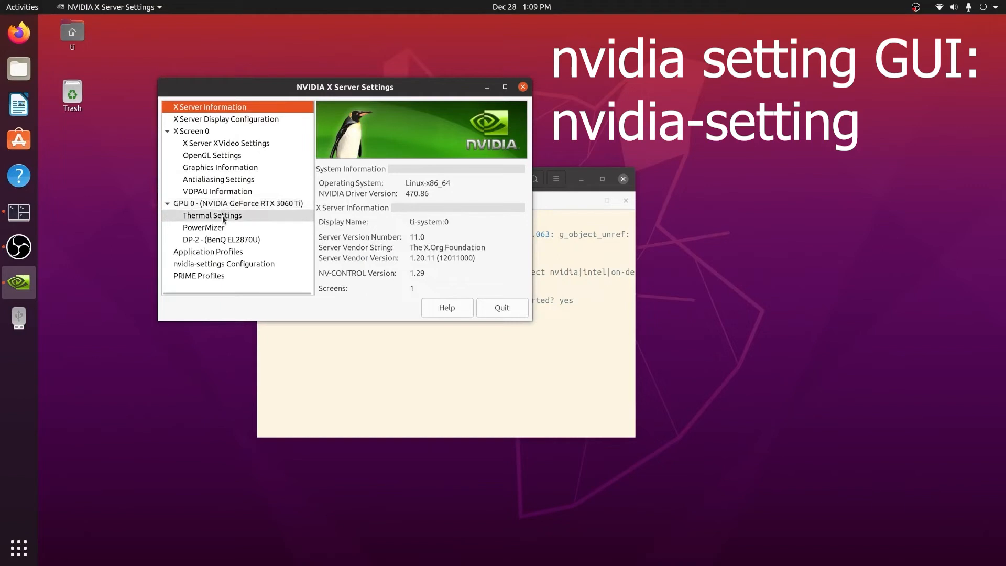
click(213, 215)
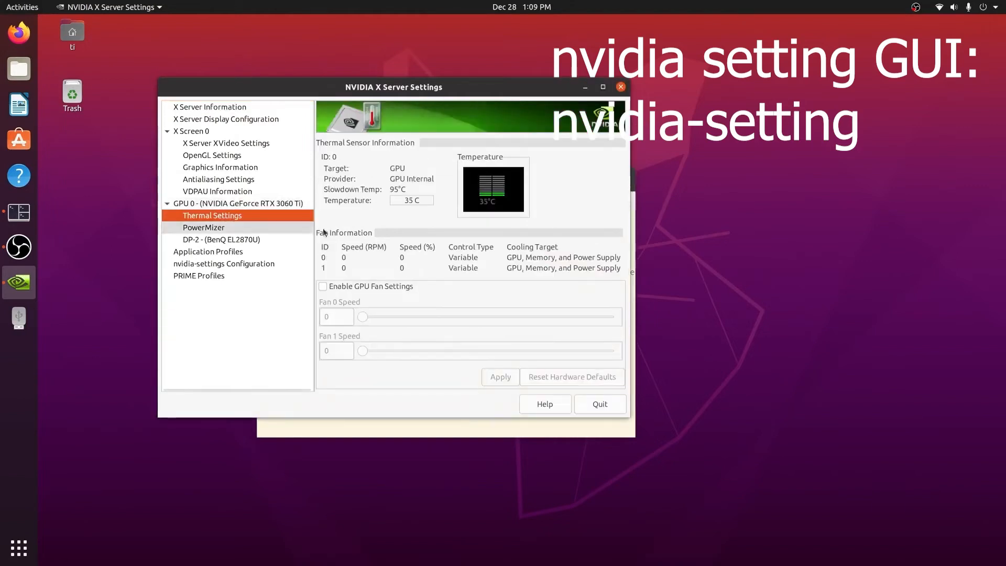
click(204, 227)
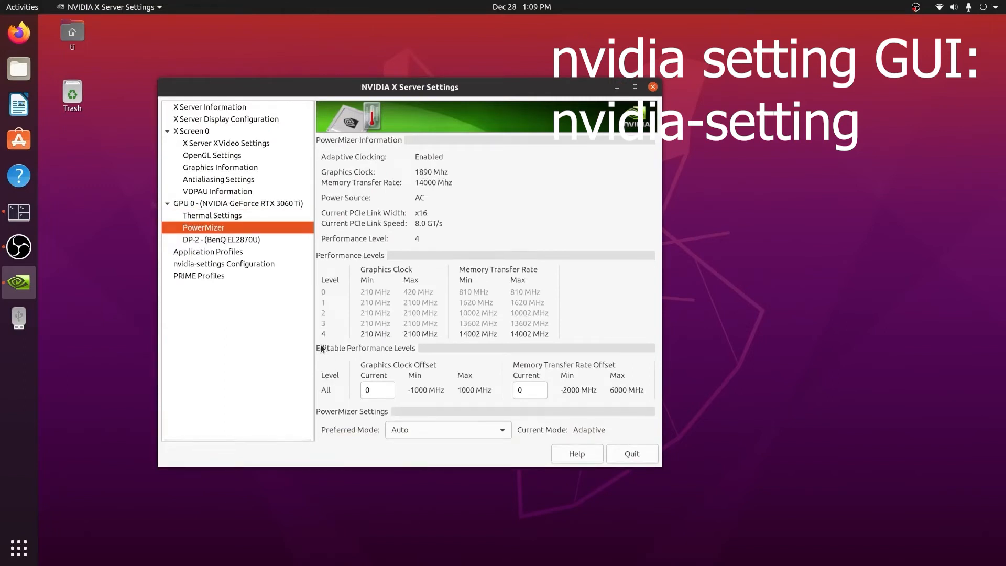
mouse_move(364, 352)
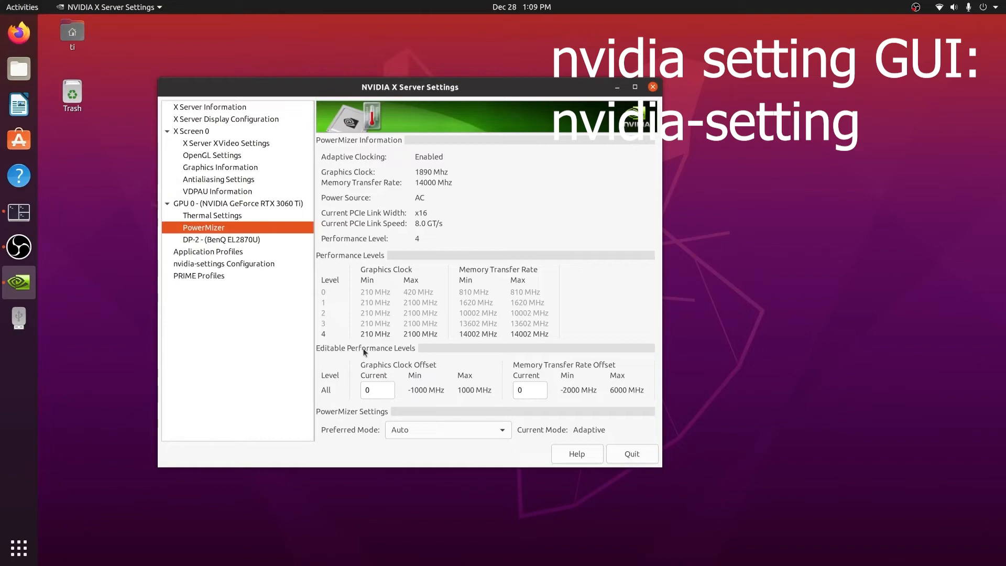
mouse_move(363, 367)
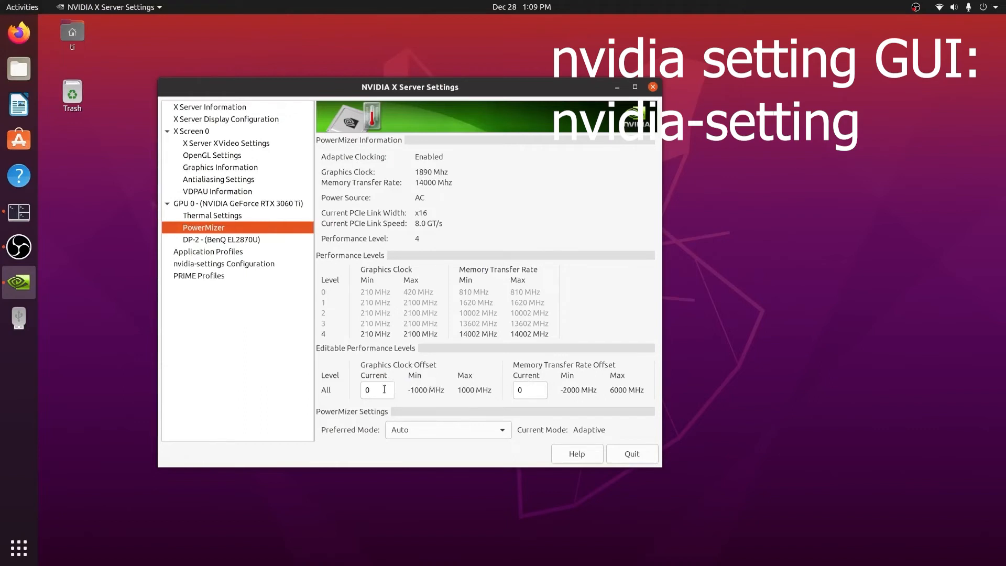
Step: Apply a -500 MHz graphics clock offset, dropping the clock to 1365 MHz
click(377, 389)
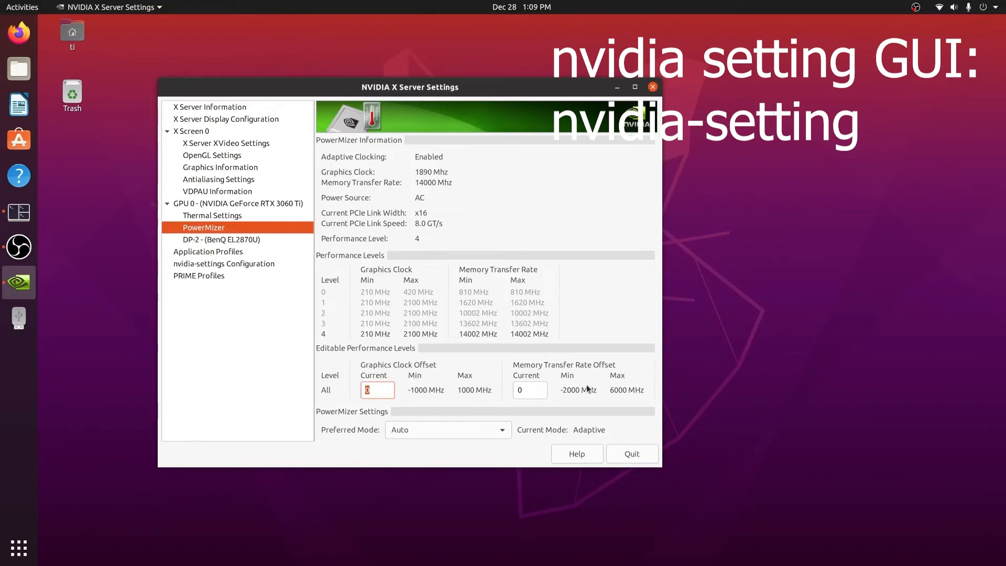
mouse_move(377, 390)
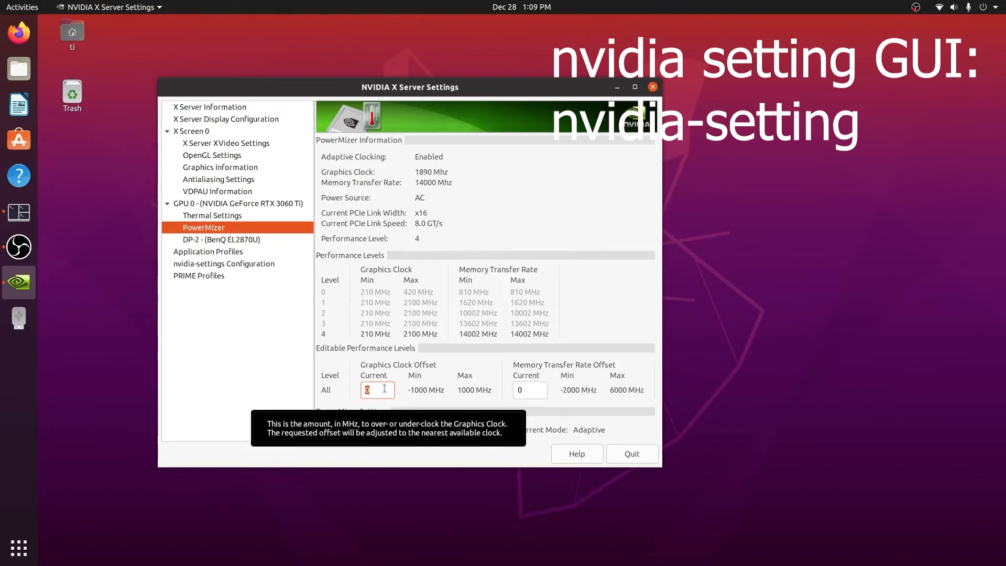
text(1)
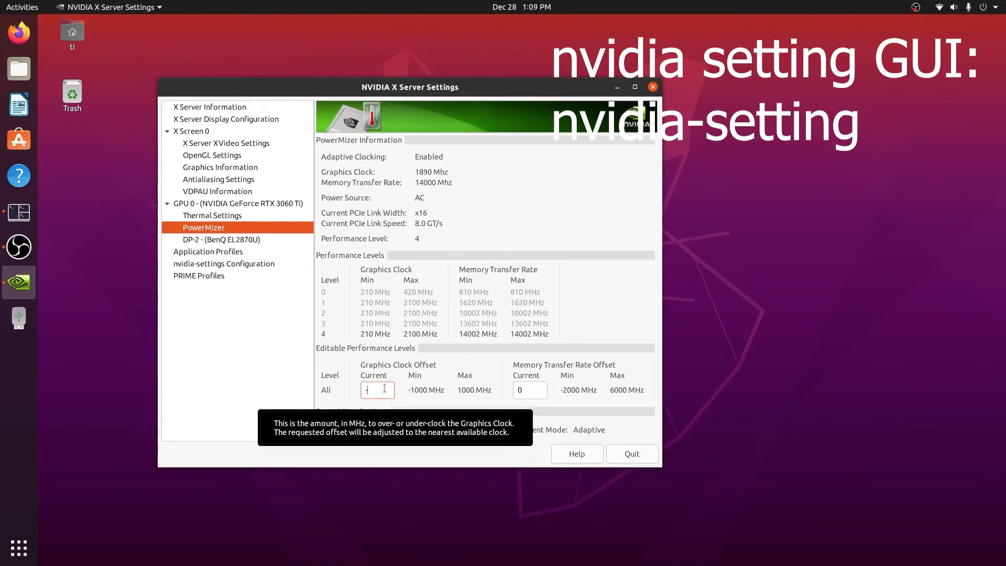
text(-5)
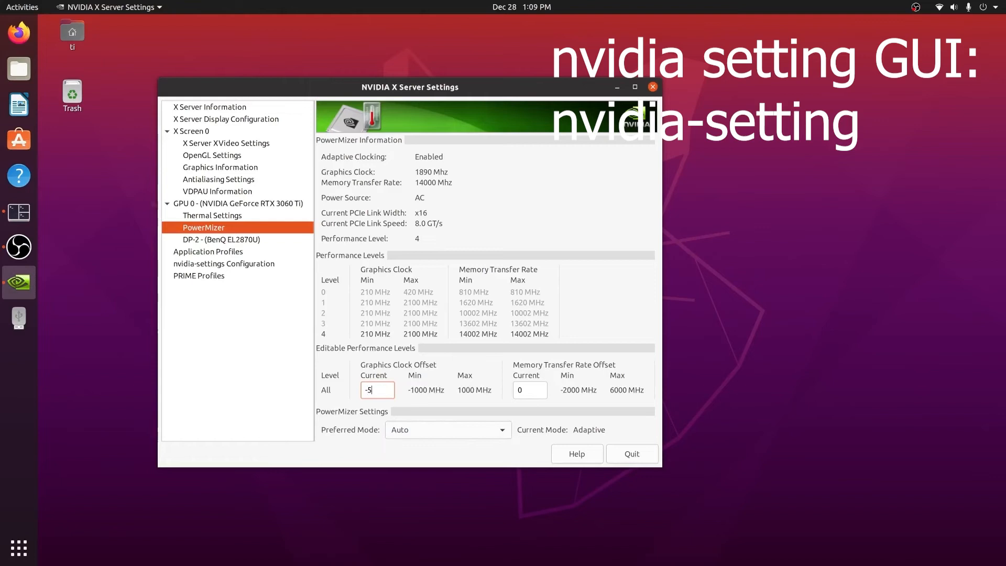
text(00)
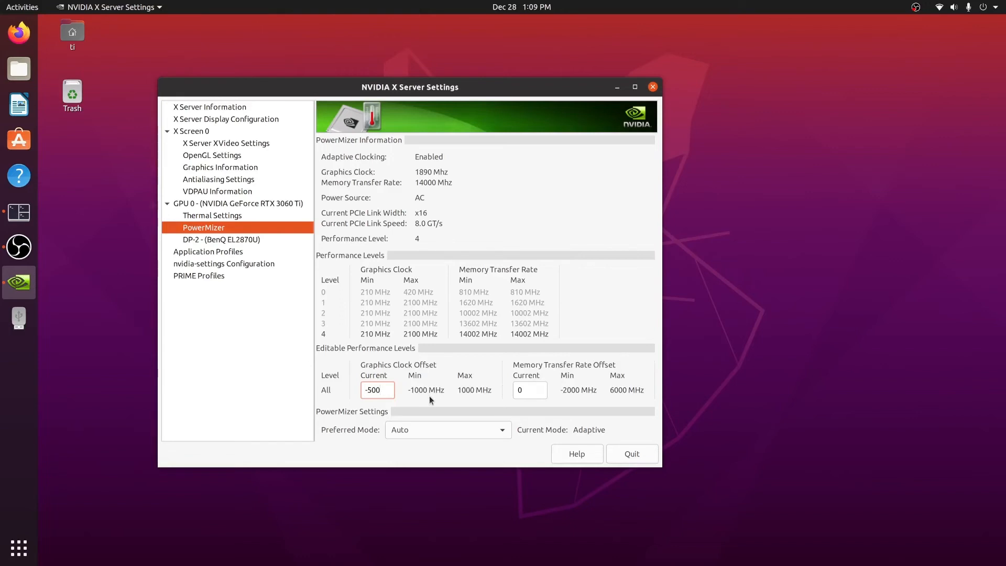
key(Return)
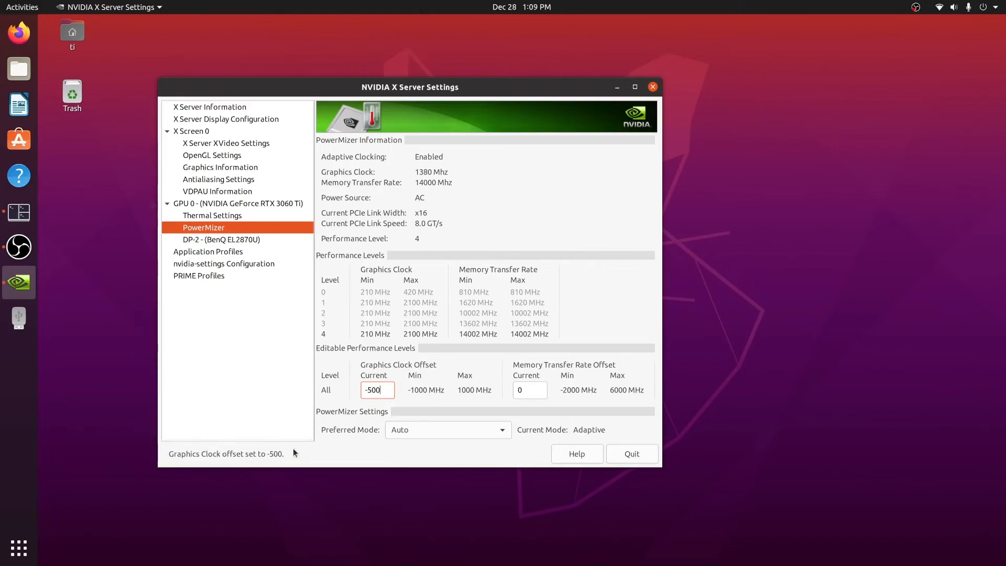
click(530, 389)
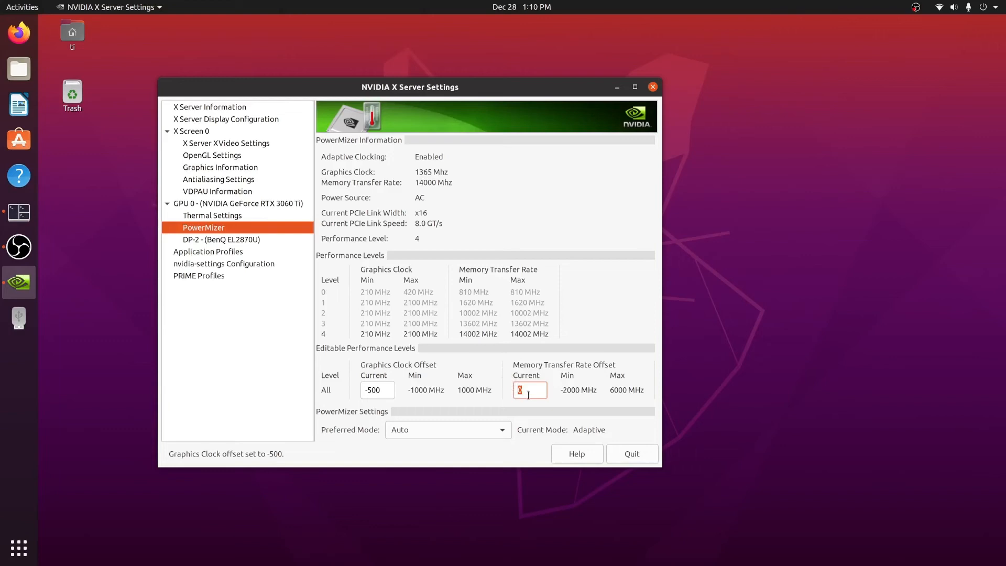
mouse_move(529, 390)
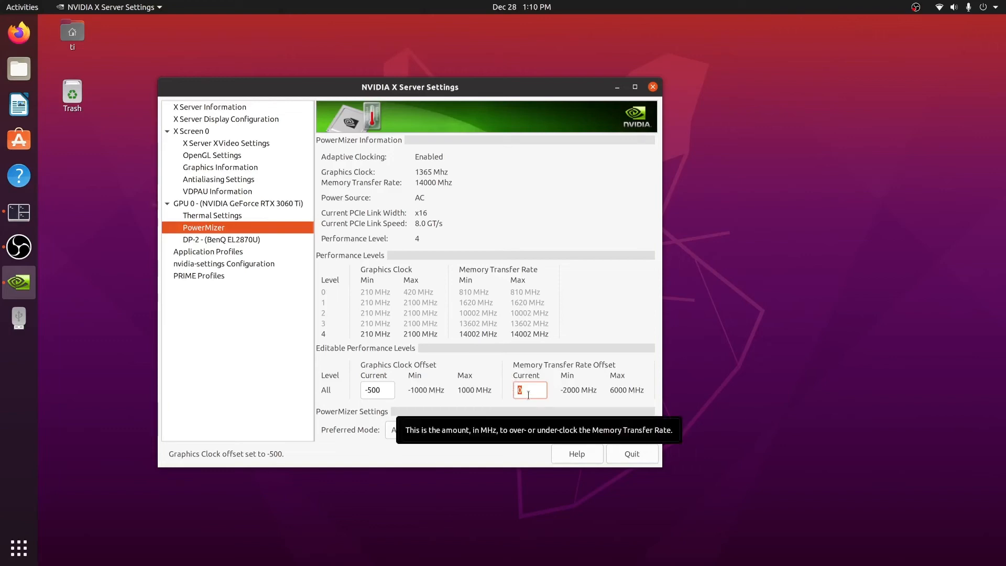
Step: Enter a 2700 MHz memory transfer rate offset, raising memory to 16700 MHz
text(2)
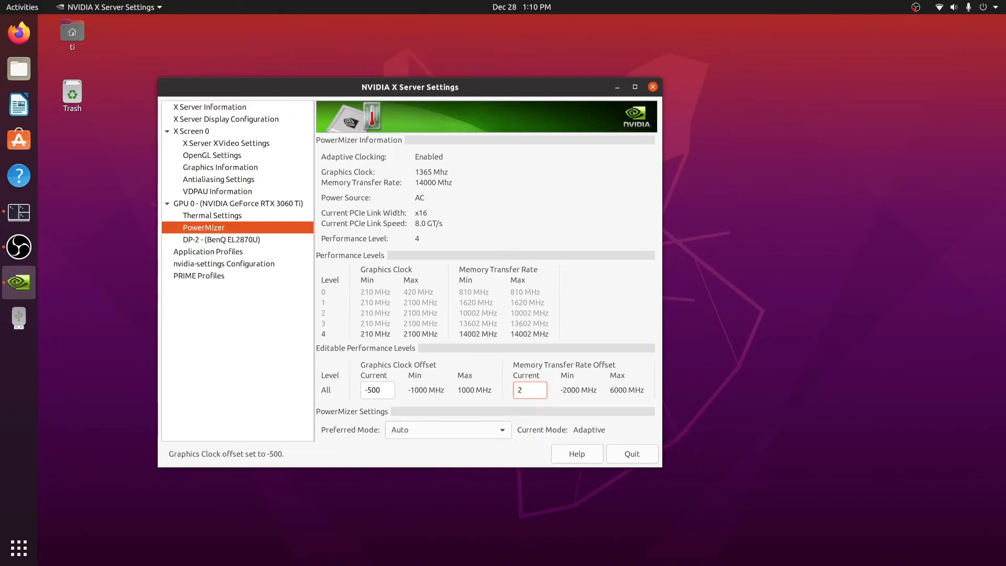
text(700)
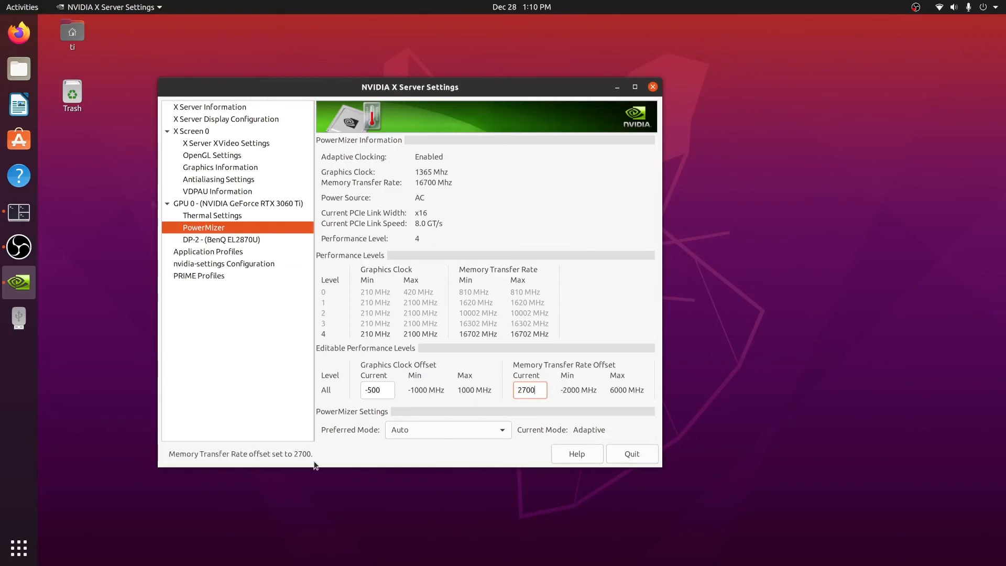
mouse_move(340, 458)
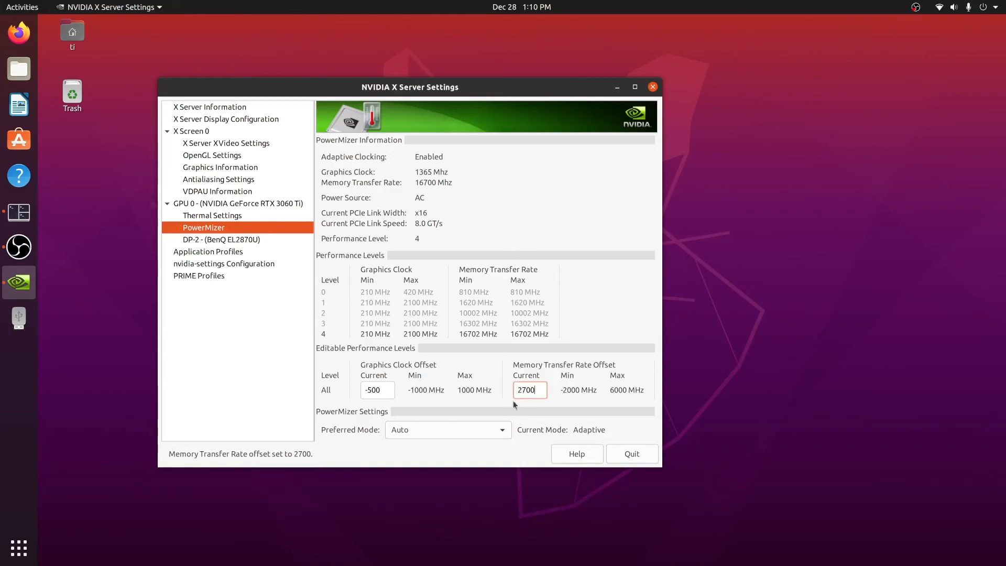
mouse_move(276, 458)
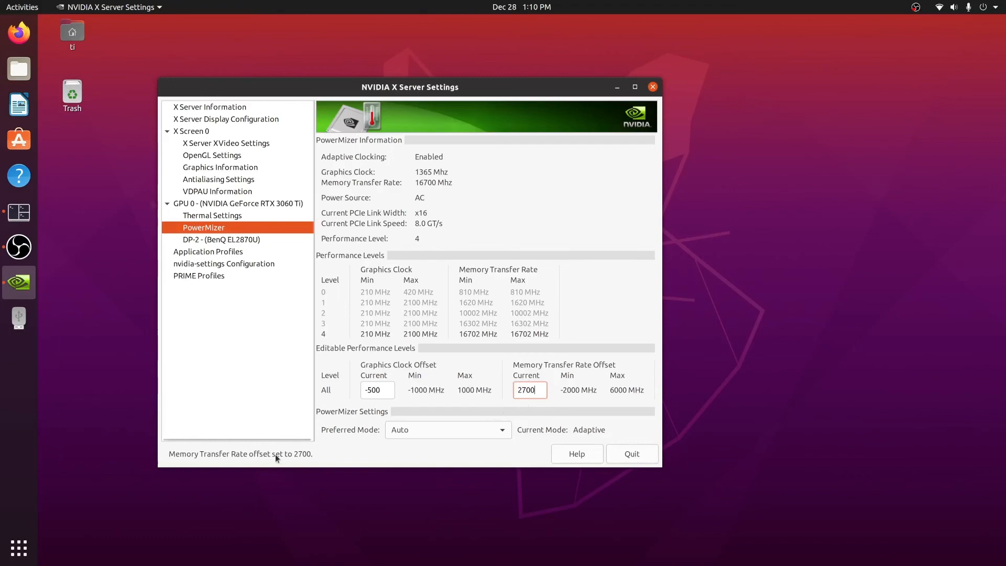
mouse_move(321, 461)
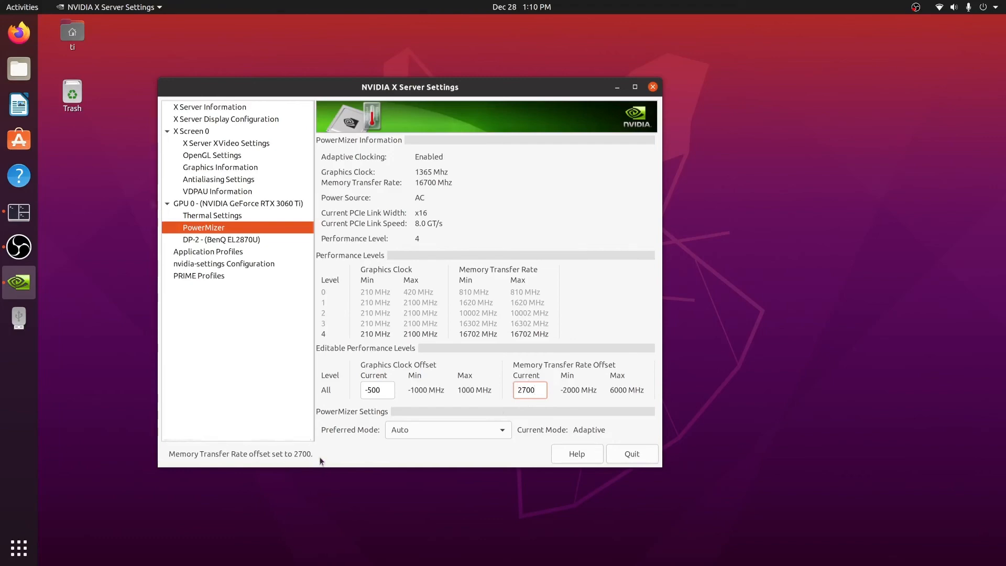